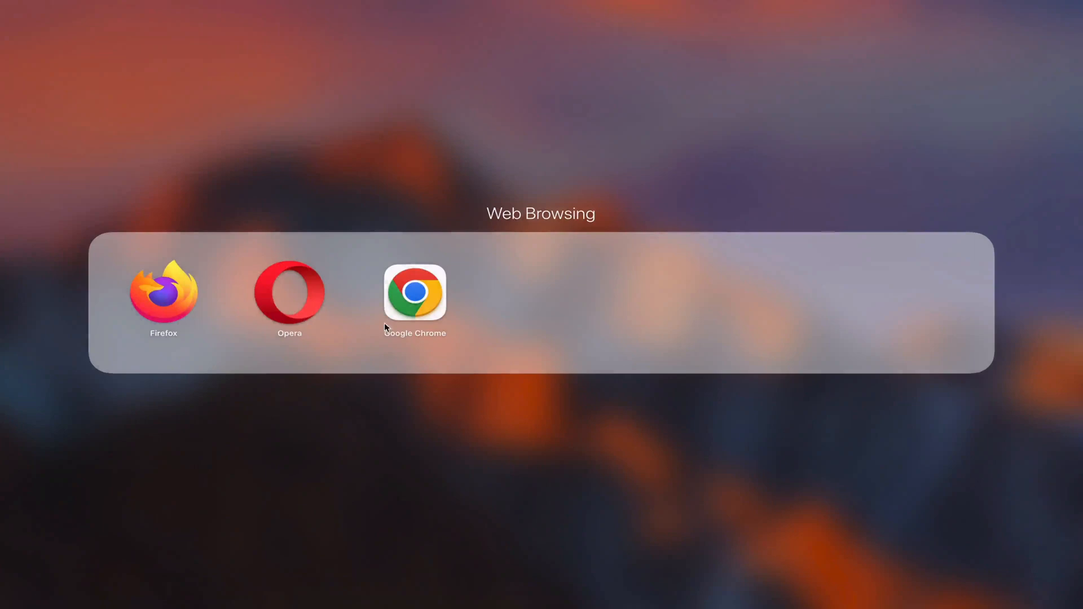
{"action": "mouse_move", "coordinate": [295, 355]}
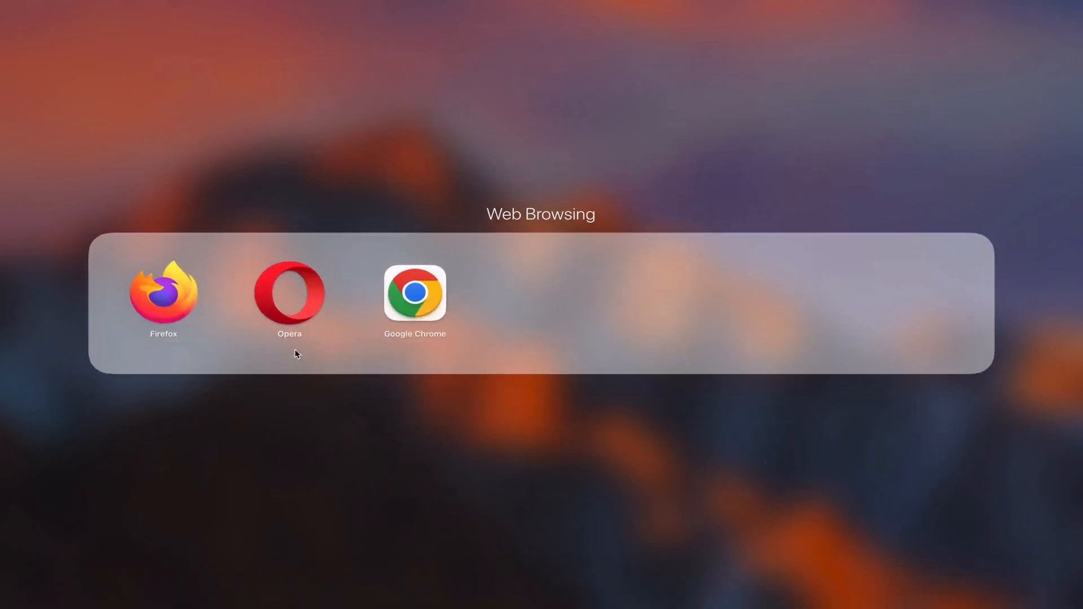
Launch Google Chrome from Launchpad and open Outlook from the Office home sidebar.
{"action": "left_click", "coordinate": [414, 293]}
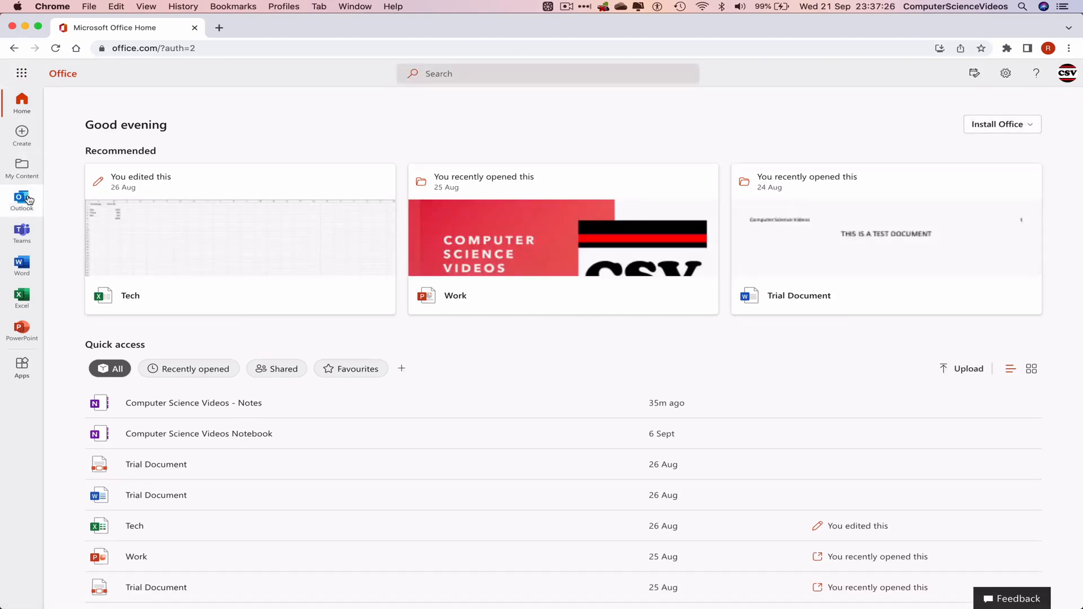
{"action": "left_click", "coordinate": [22, 201]}
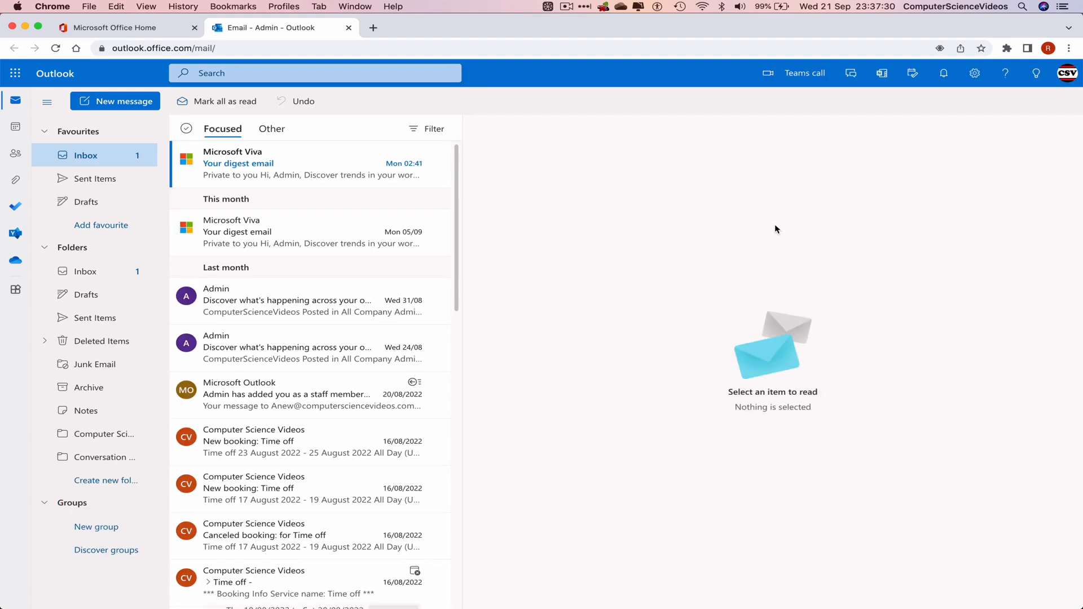
{"action": "mouse_move", "coordinate": [115, 101]}
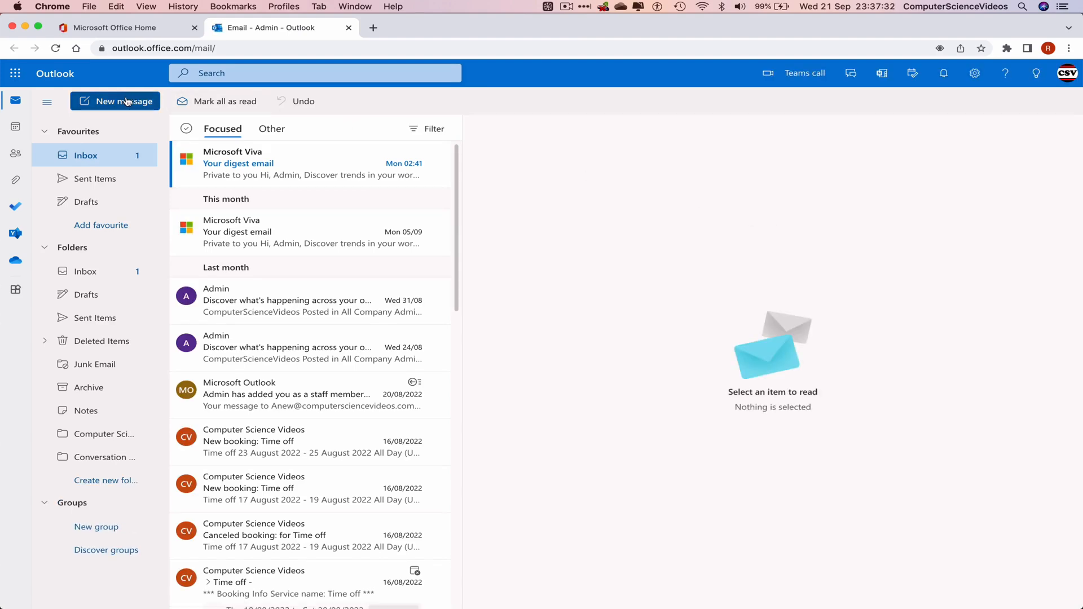
Start a new message to Admin with the subject 'Trial Email'.
{"action": "left_click", "coordinate": [123, 101]}
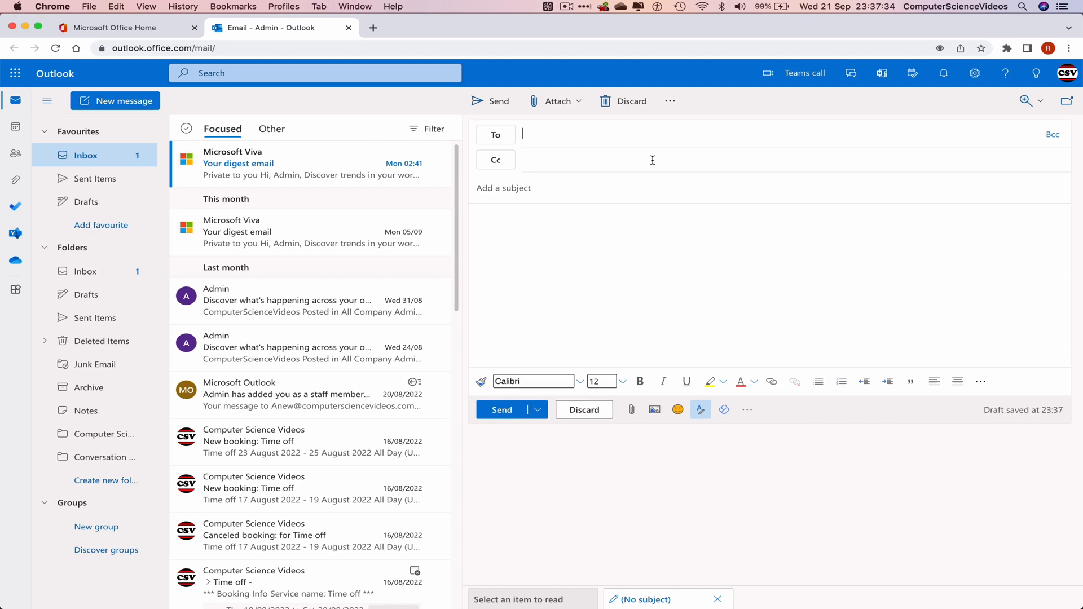
{"action": "type", "text": "ad"}
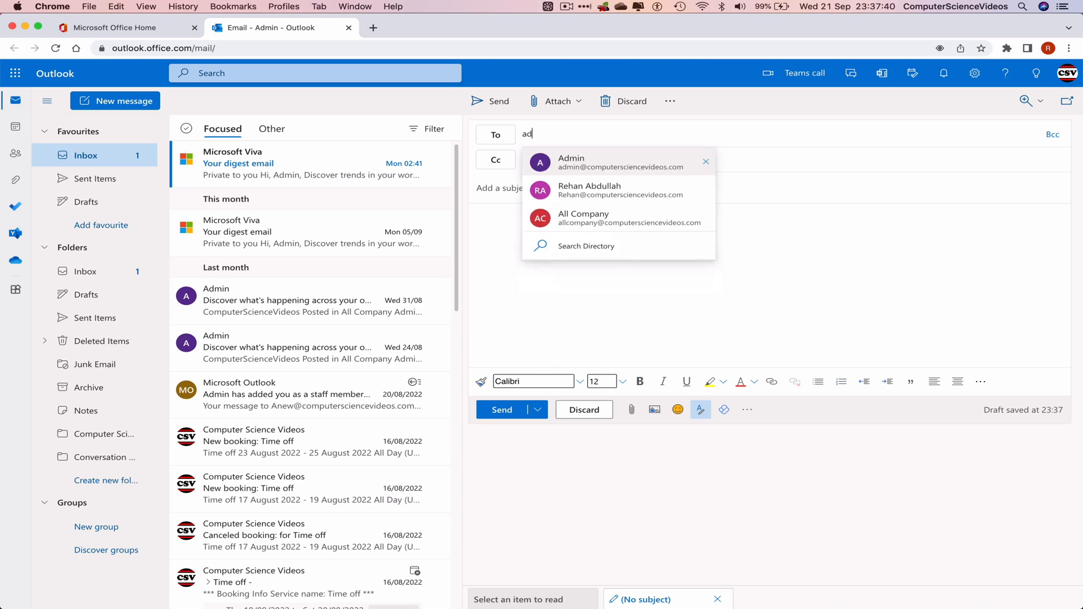
{"action": "mouse_move", "coordinate": [603, 166]}
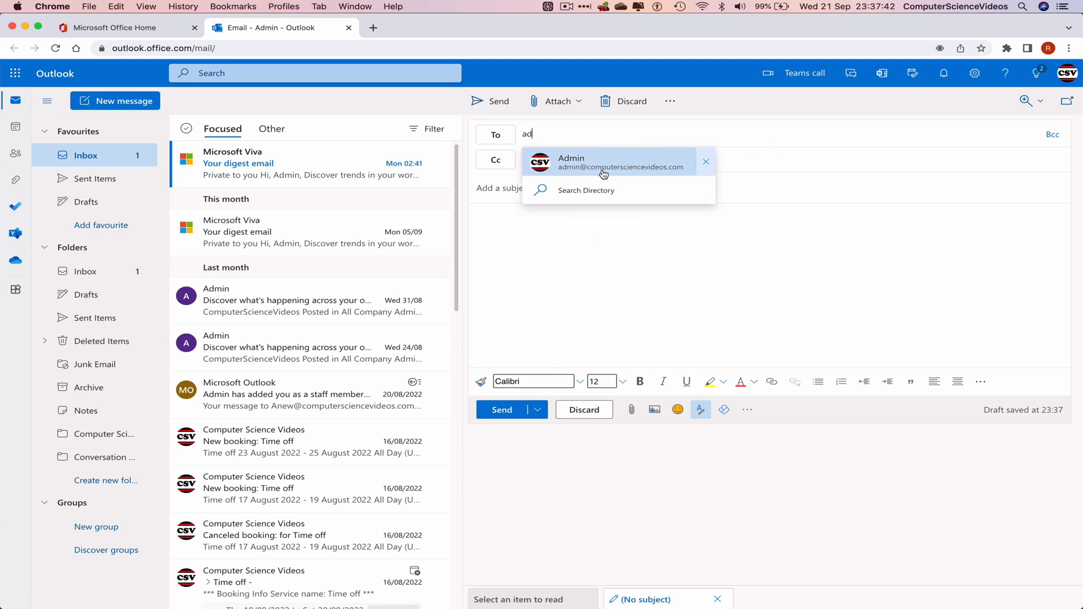
{"action": "left_click", "coordinate": [603, 164]}
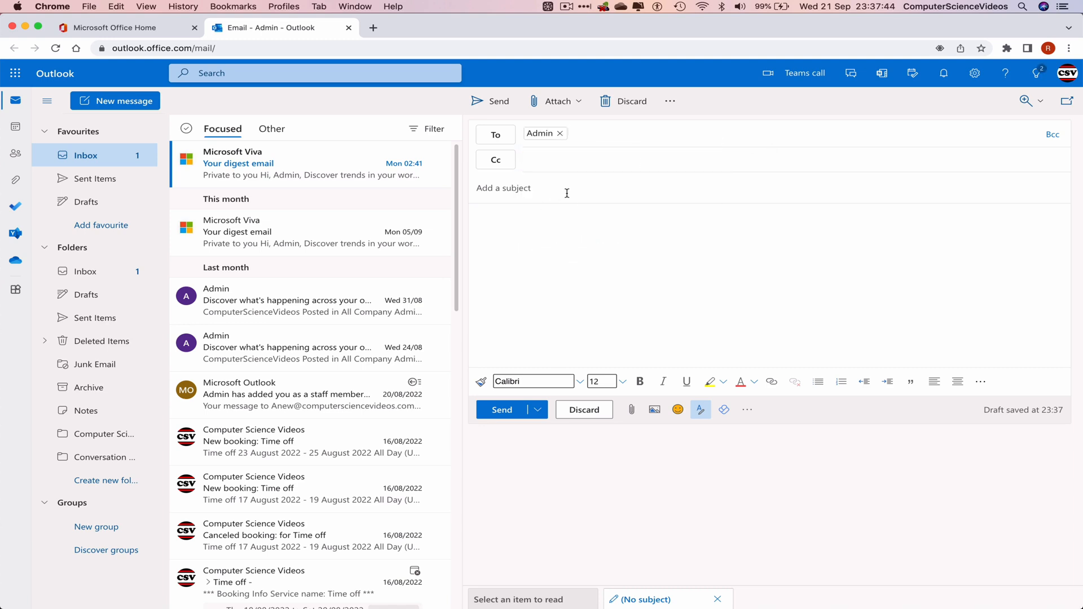
{"action": "type", "text": "Trial E"}
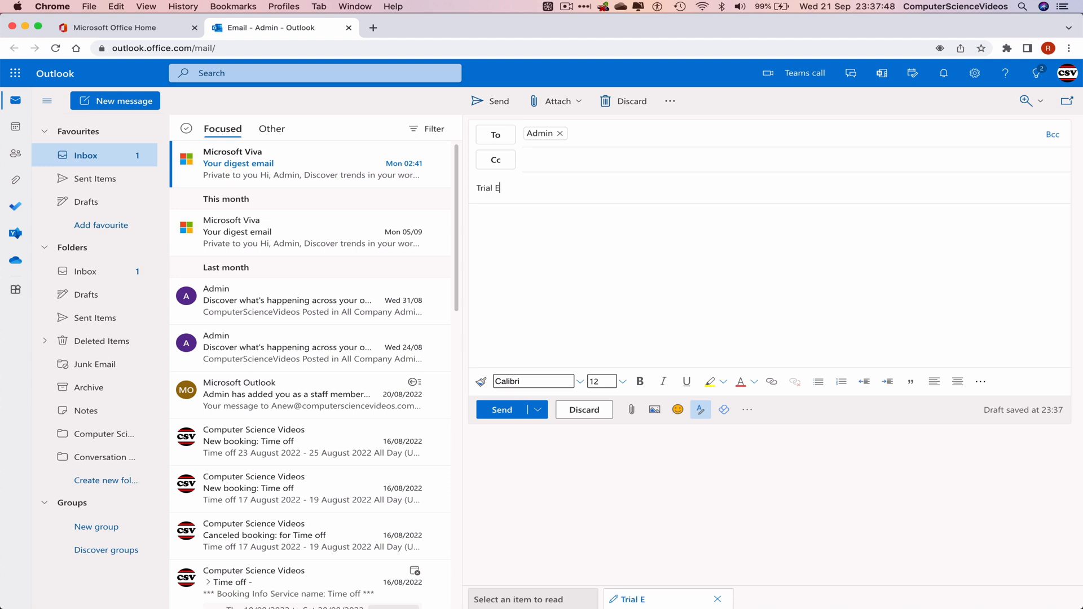
{"action": "type", "text": "mail"}
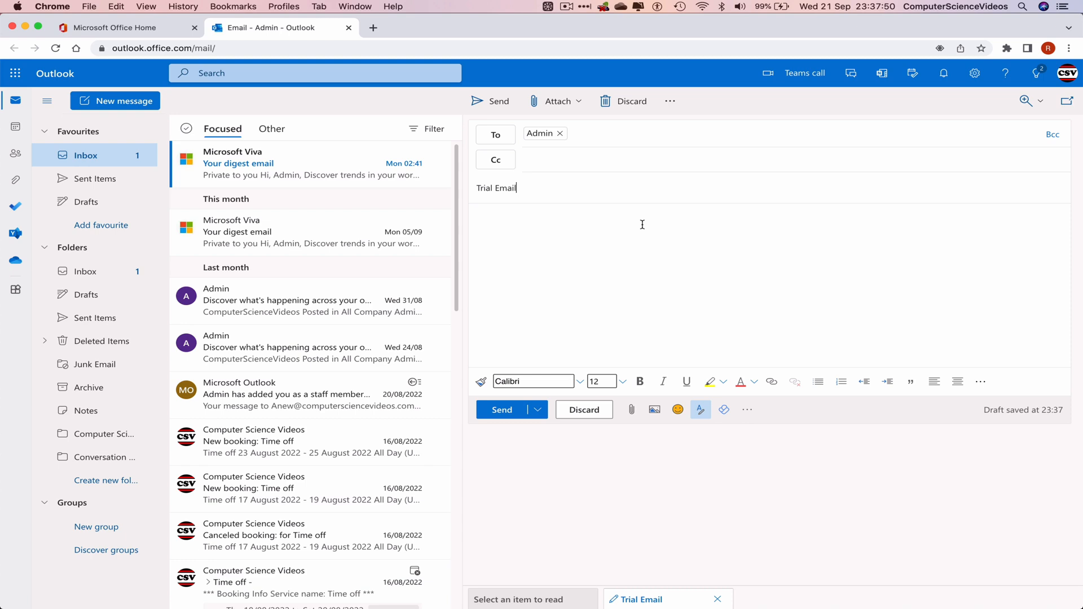
Write the body: 'Dear Admin,', a thank-you-for-your-email line, and a hope-to-hear-soon line.
{"action": "left_click", "coordinate": [621, 218]}
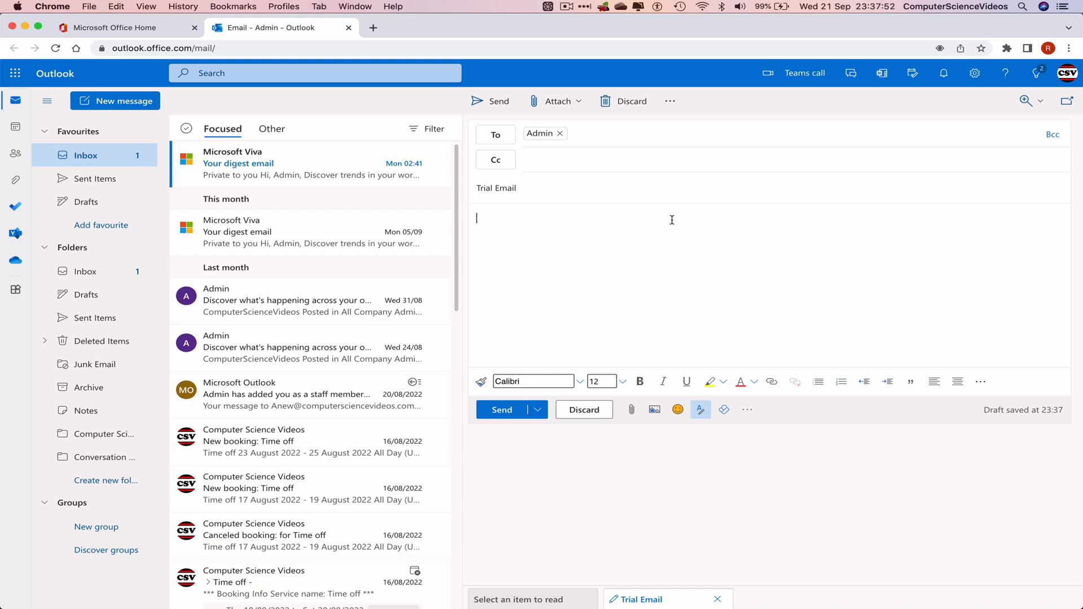
{"action": "type", "text": "Dear"}
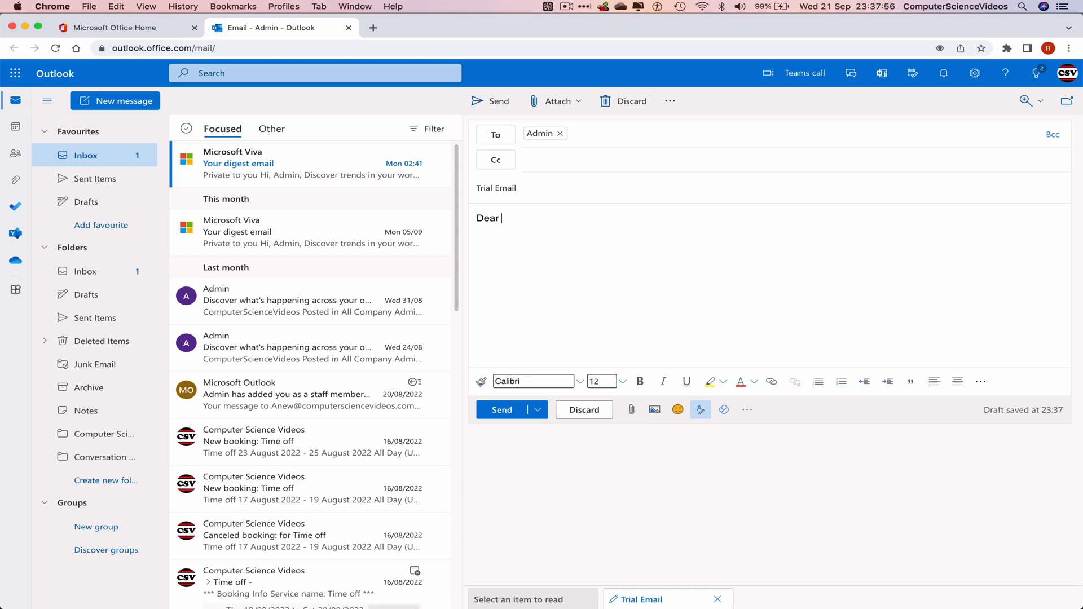
{"action": "type", "text": "Admin,"}
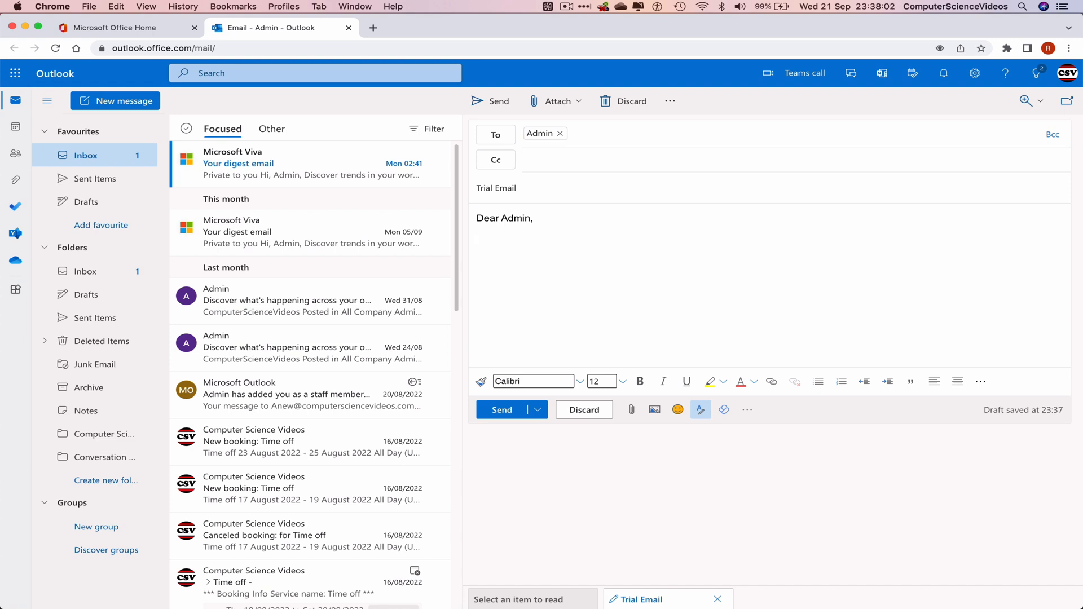
{"action": "type", "text": "Thank you for o"}
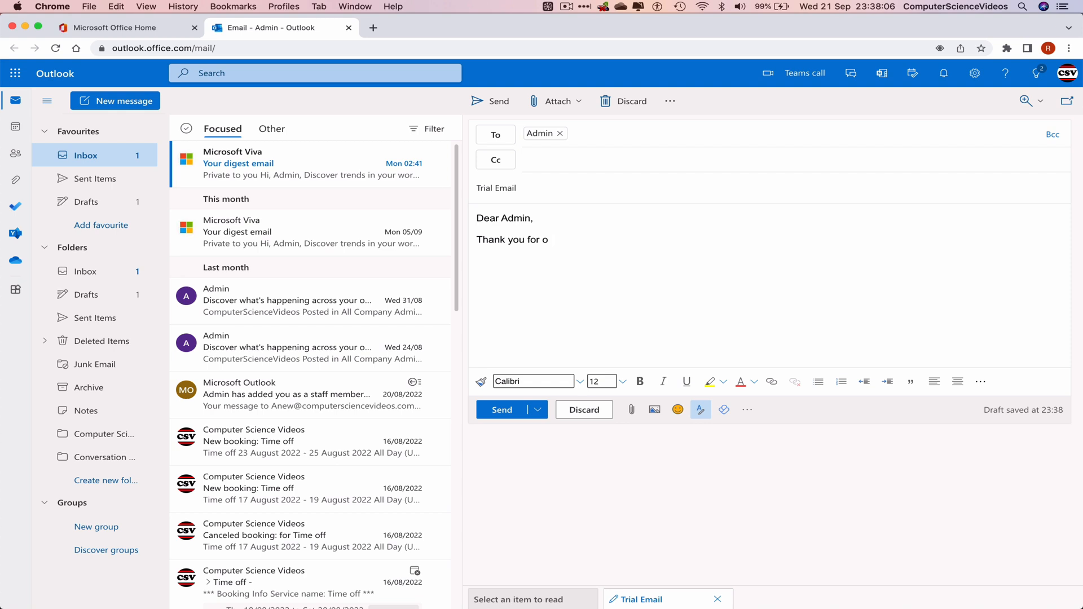
{"action": "type", "text": "your em"}
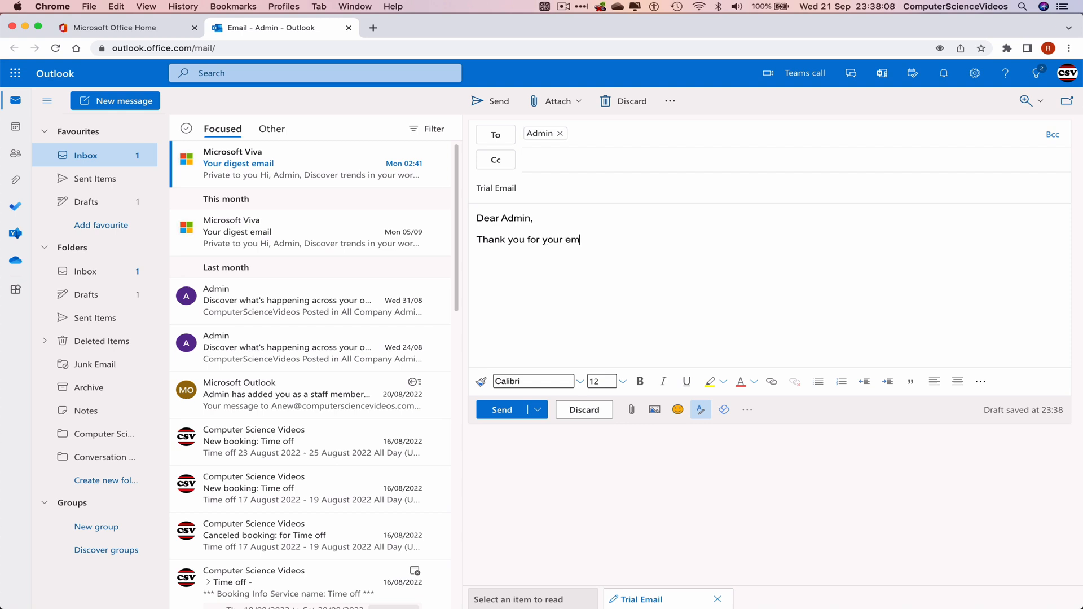
{"action": "type", "text": "ail."}
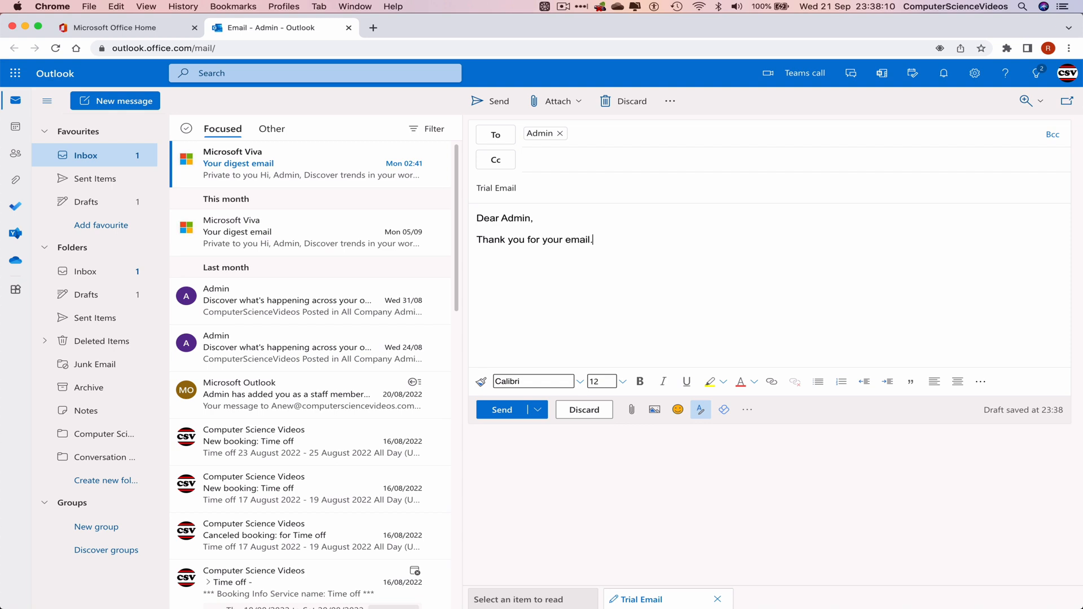
{"action": "key", "text": "Return"}
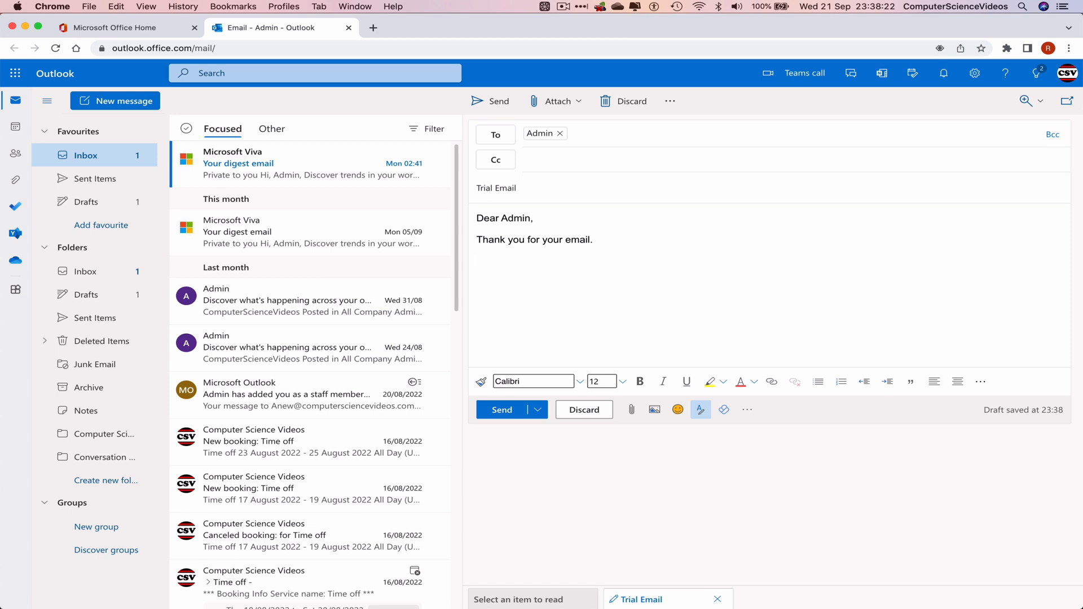
{"action": "type", "text": "I hope to h"}
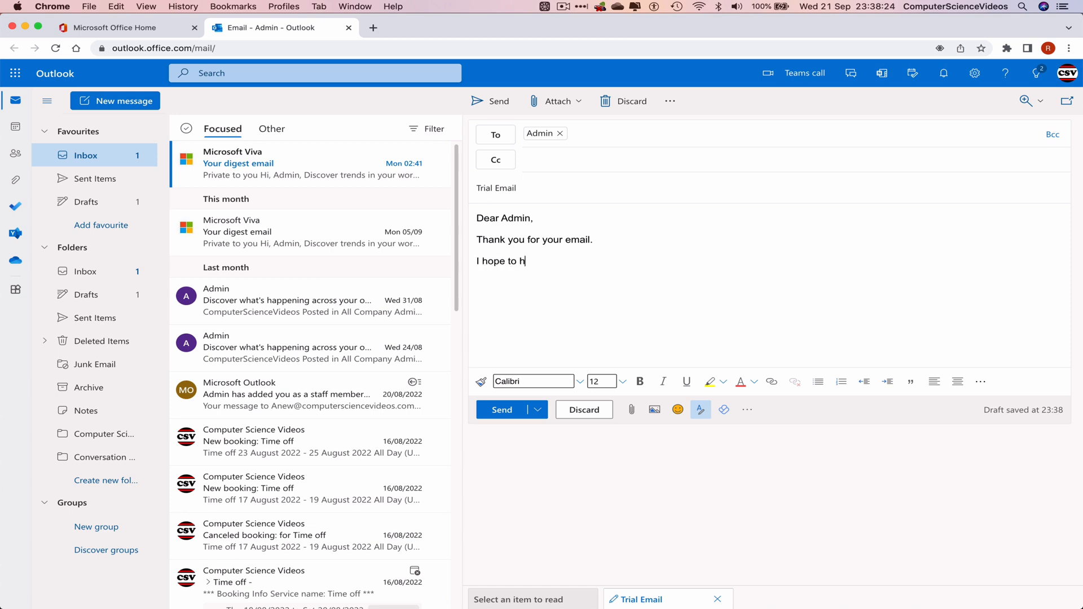
{"action": "type", "text": "ear from your"}
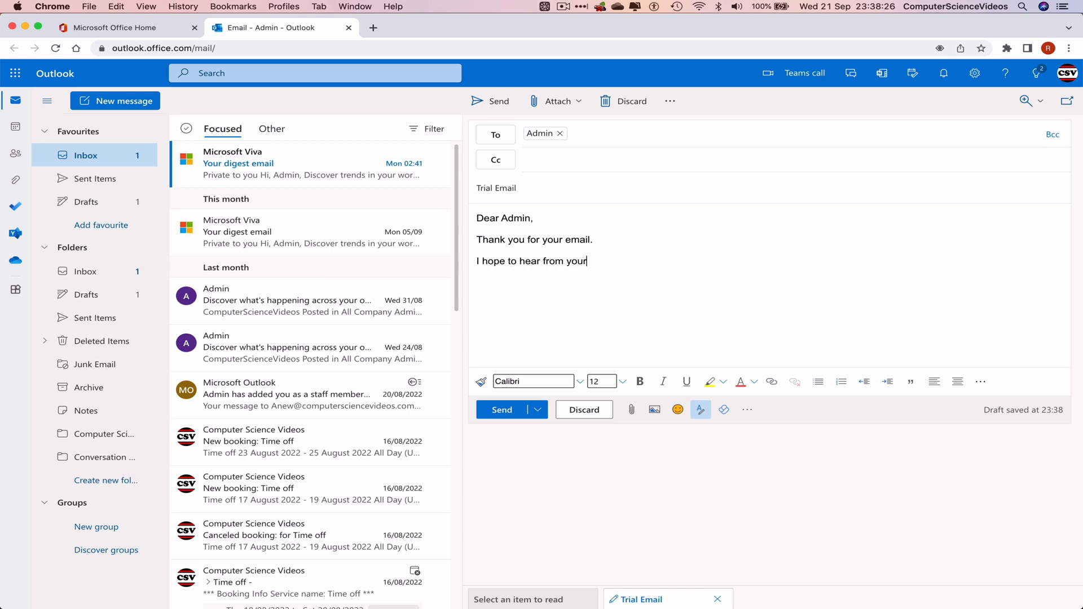
{"action": "type", "text": "very s"}
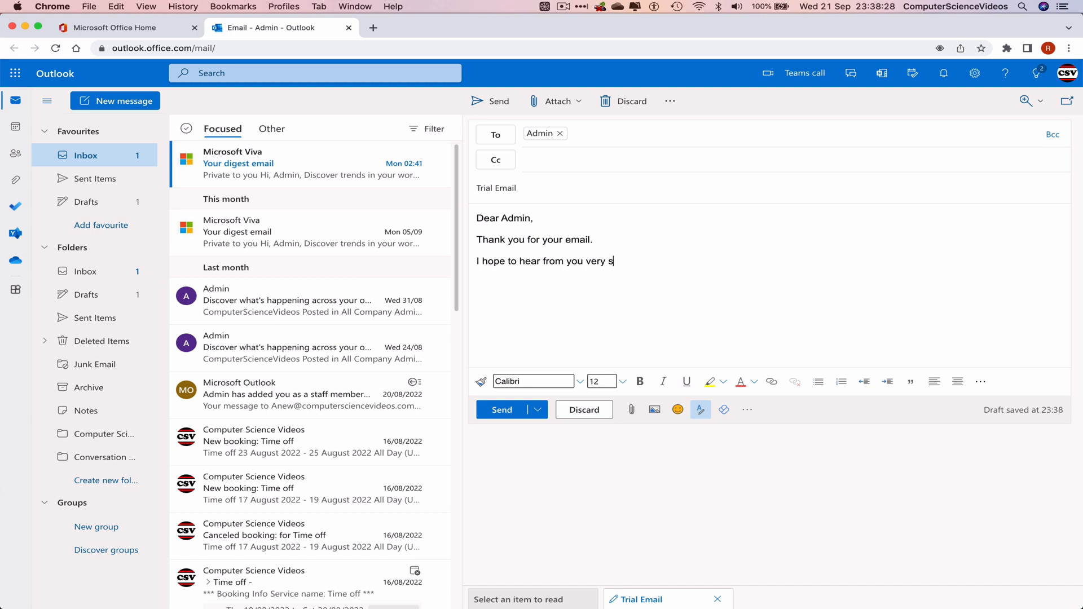
{"action": "type", "text": "oon.]"}
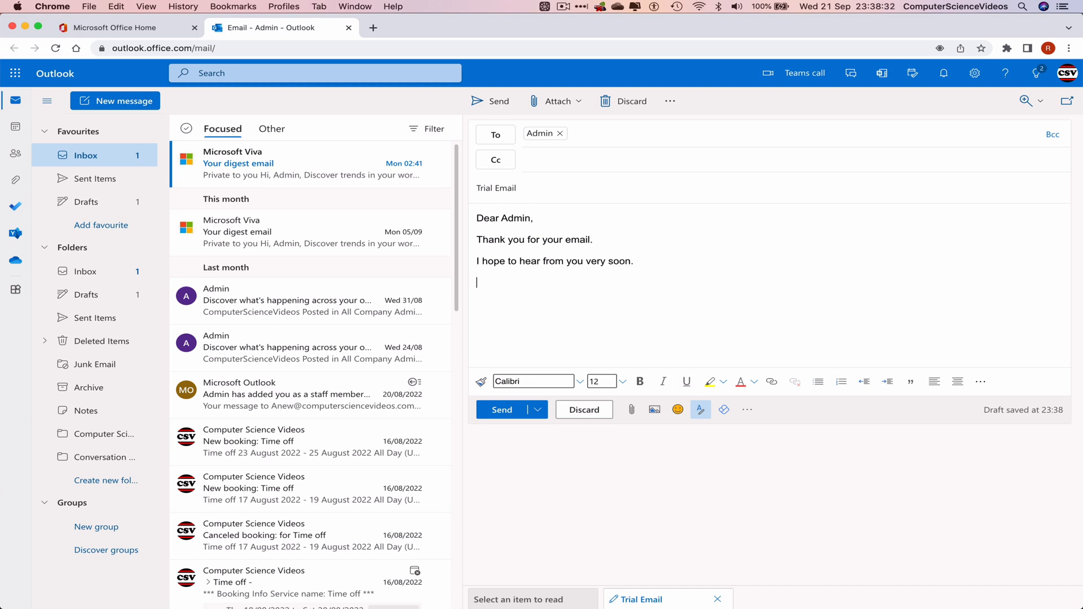
Add 'Kind regards' and a bold 'Computer Science Videos' signature.
{"action": "type", "text": "Kind regards,"}
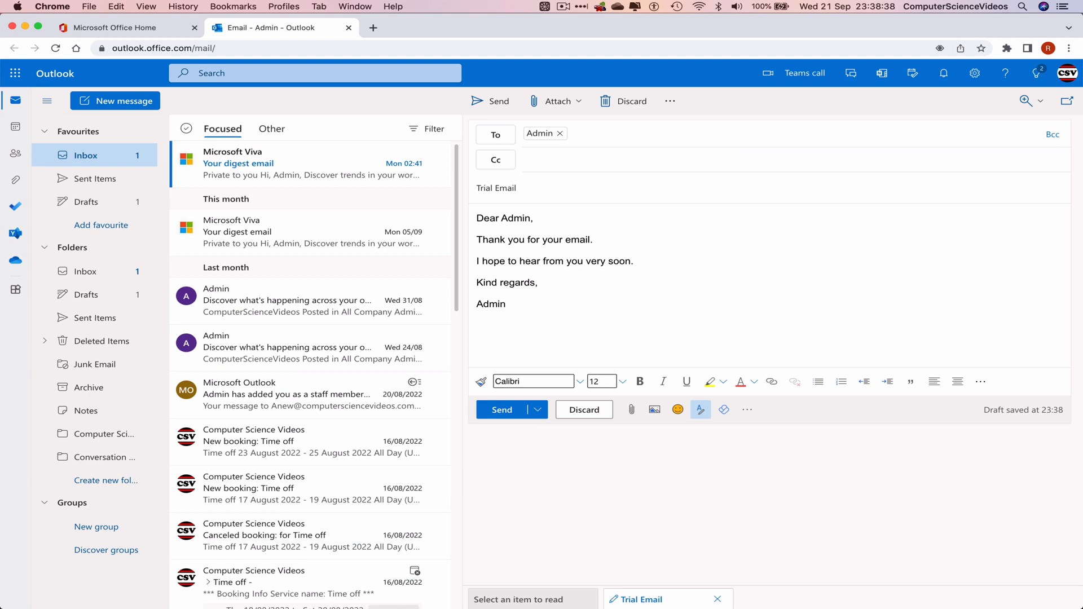
{"action": "type", "text": "B"}
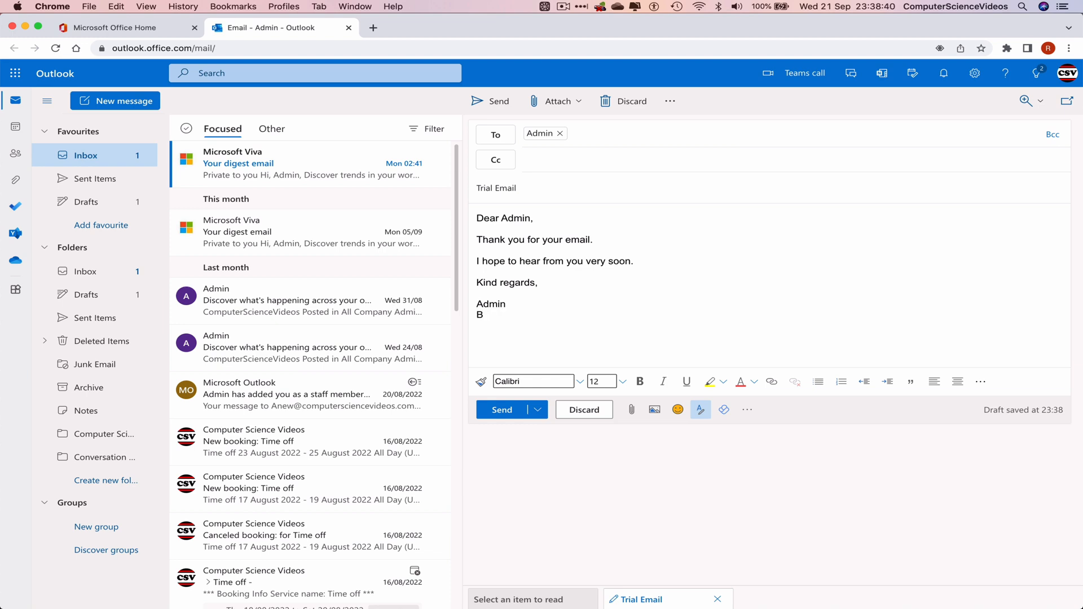
{"action": "type", "text": "om"}
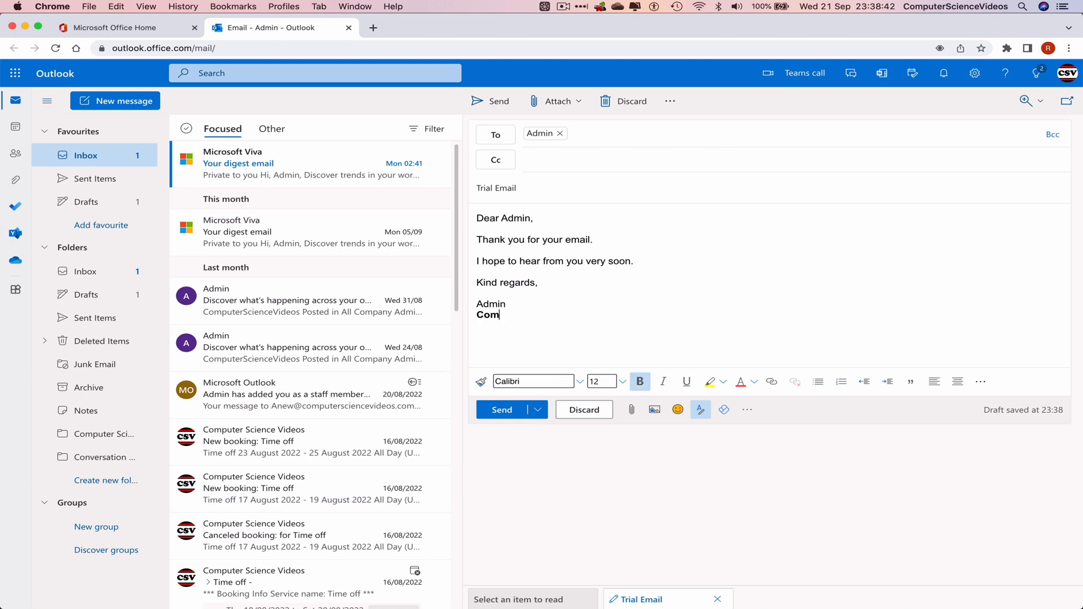
{"action": "type", "text": "puter Scienc"}
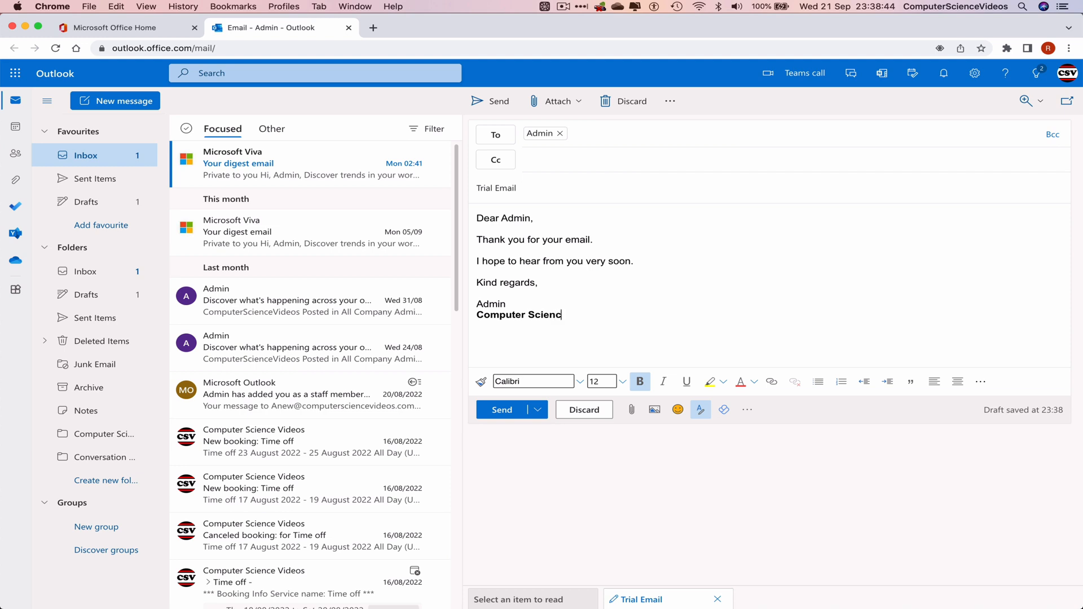
{"action": "type", "text": "e Videos"}
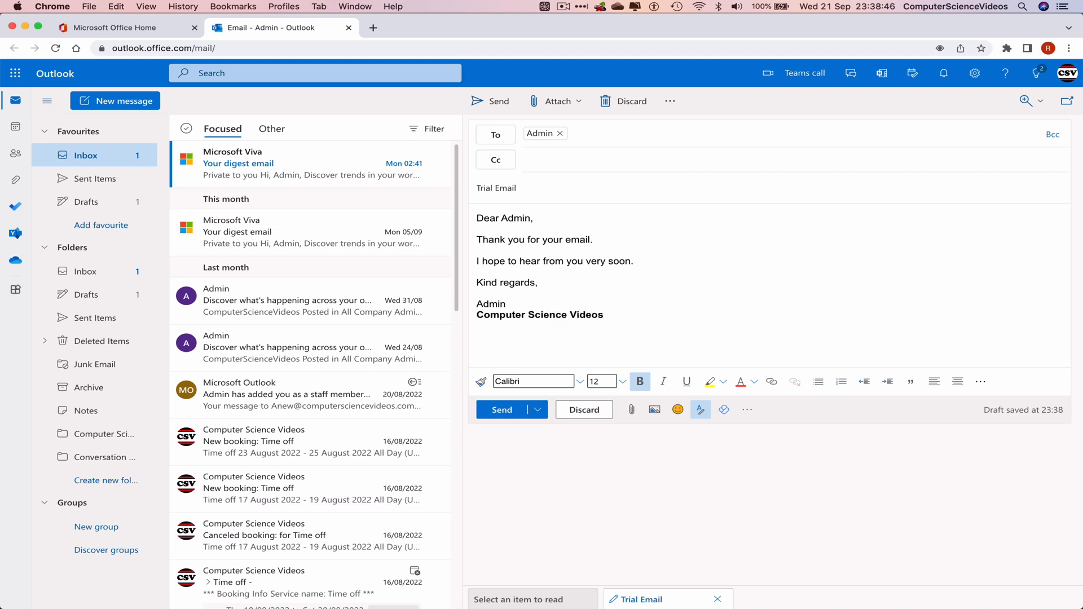
{"action": "mouse_move", "coordinate": [530, 448]}
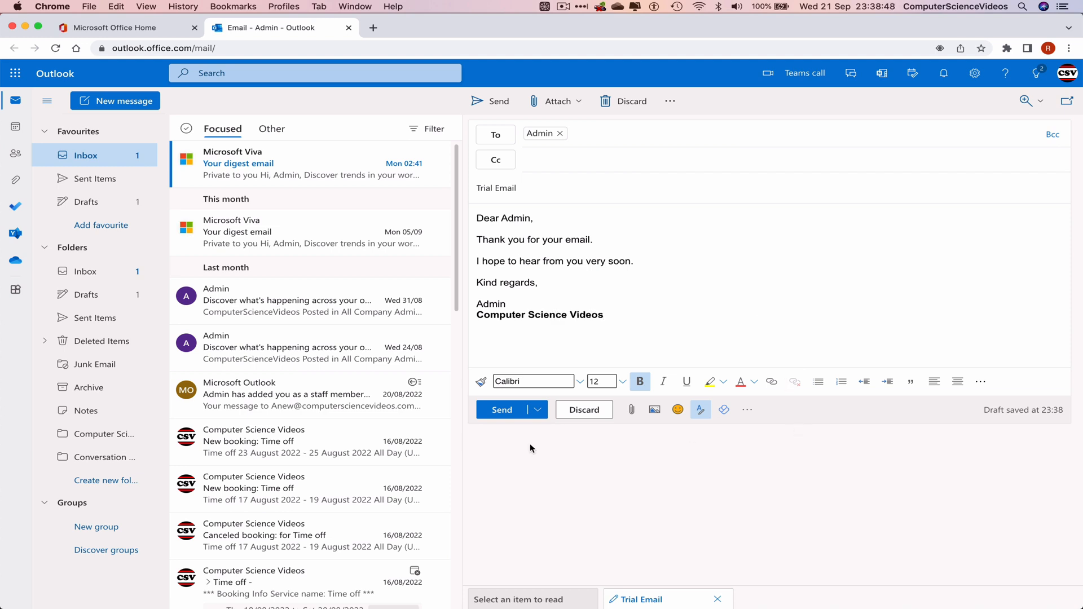
{"action": "left_click", "coordinate": [536, 409]}
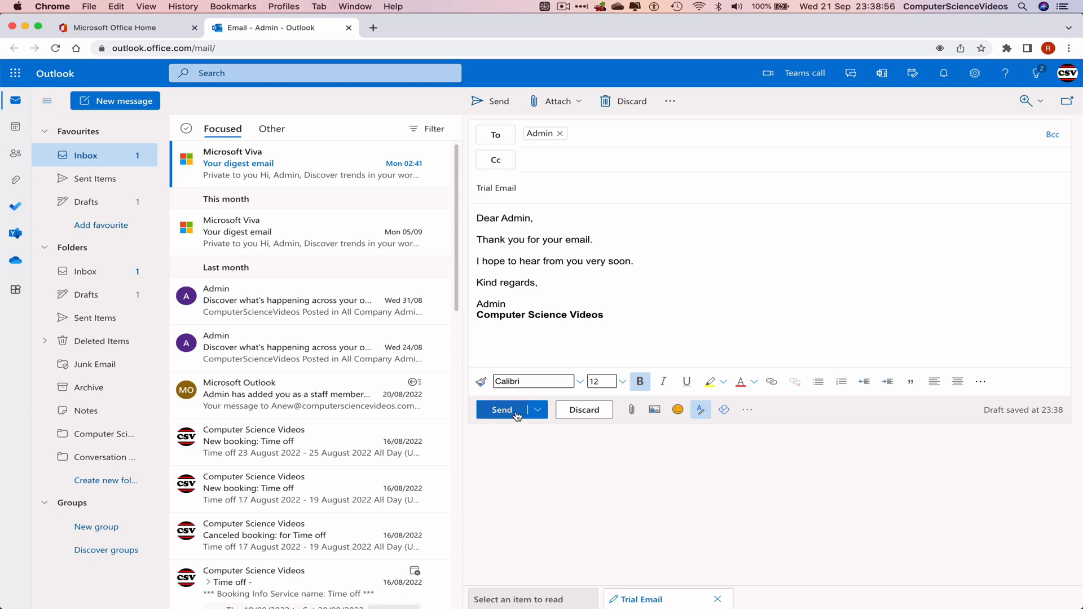
Send the Trial Email to Admin and open it in the inbox.
{"action": "left_click", "coordinate": [501, 409]}
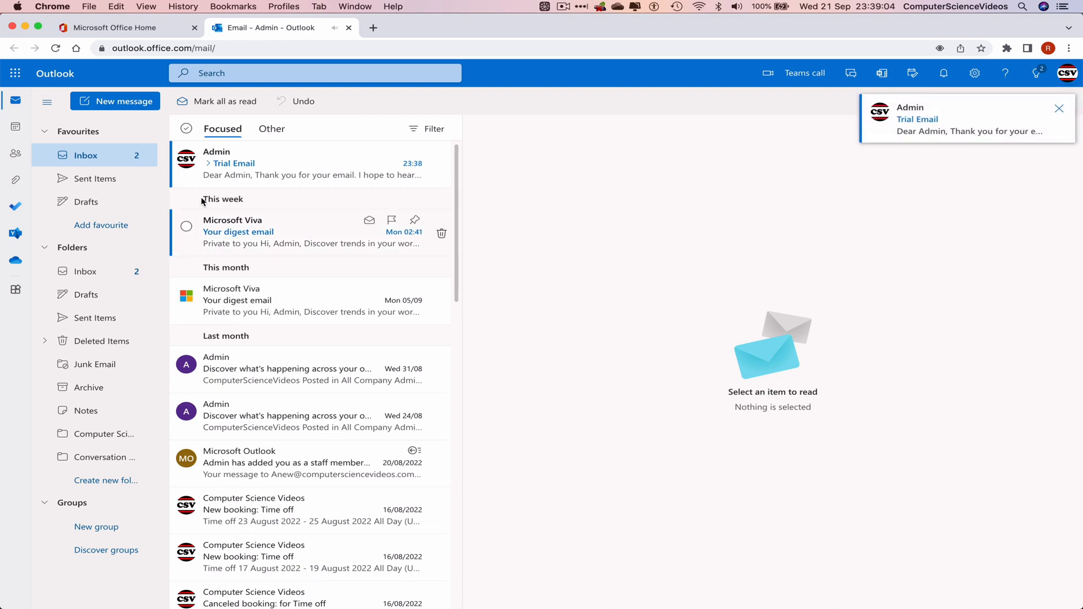
{"action": "left_click", "coordinate": [311, 163]}
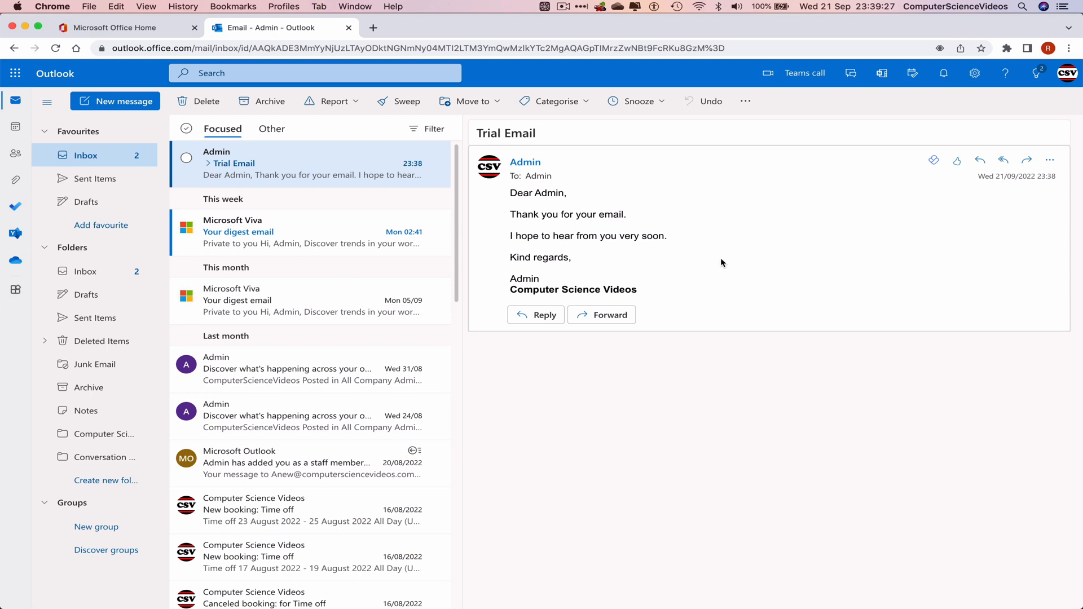
Quit Google Chrome from its application menu.
{"action": "left_click", "coordinate": [52, 7]}
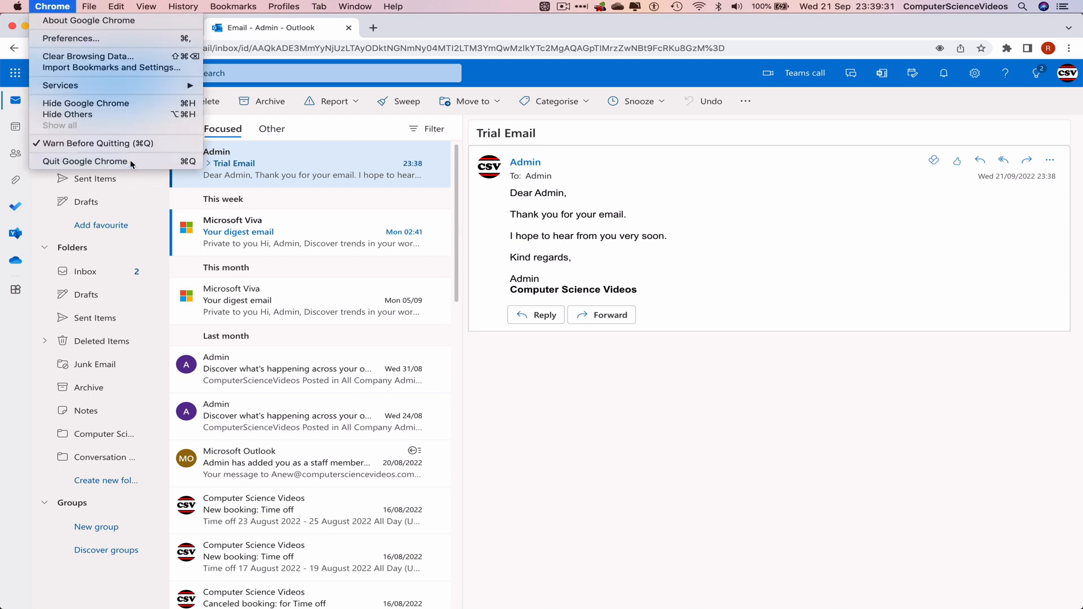
{"action": "left_click", "coordinate": [84, 161]}
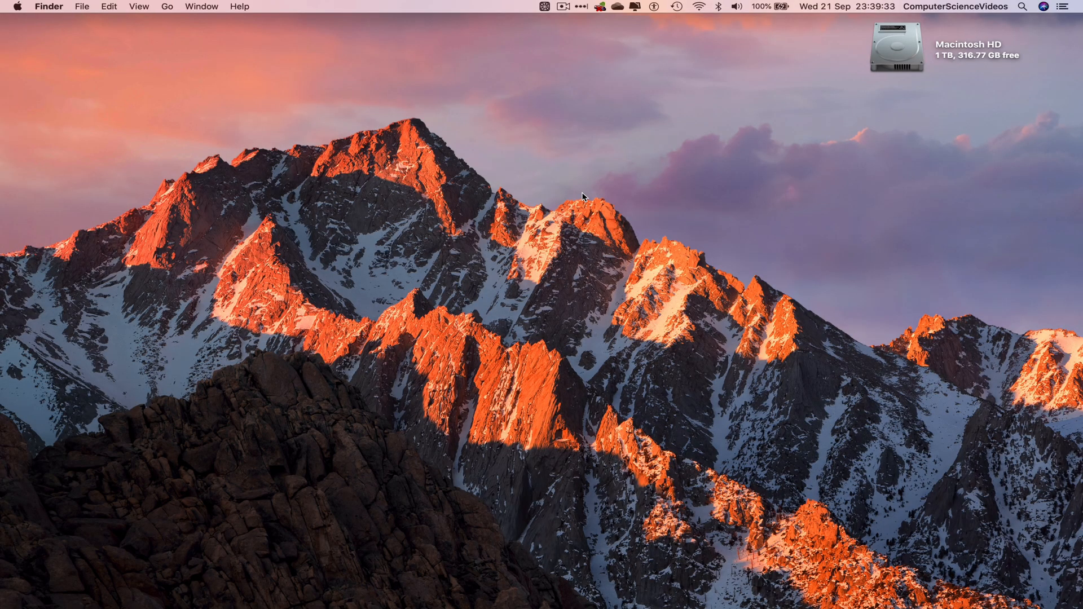